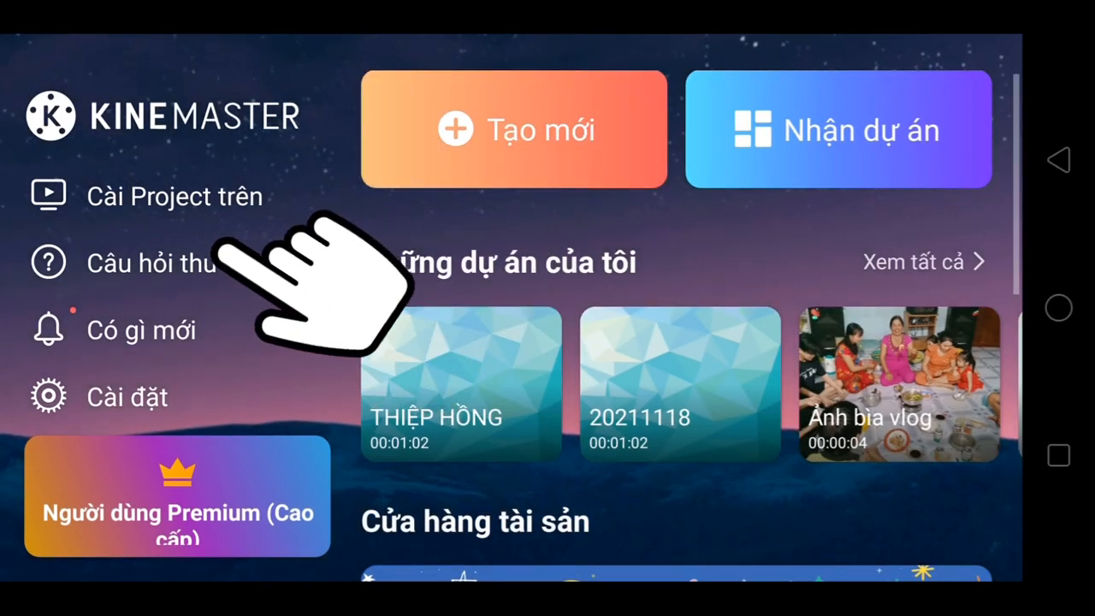
- Start a new 16:9 project and scroll the settings down to 'Nhập Dự Án' for the import notice
{"action": "left_click", "coordinate": [513, 128]}
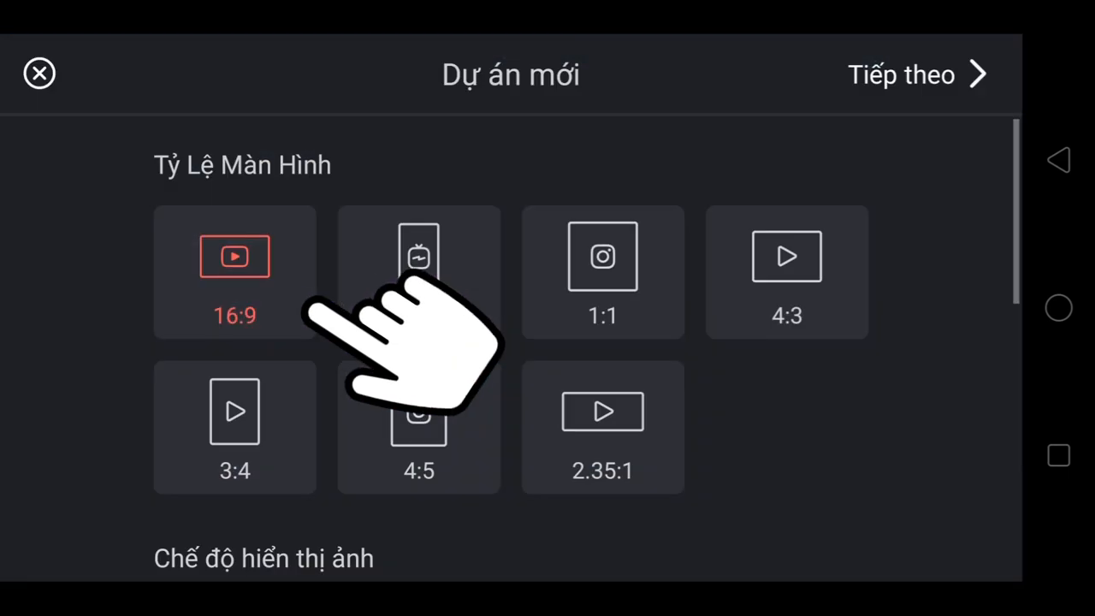
{"action": "scroll", "scroll_direction": "down", "scroll_amount": 3}
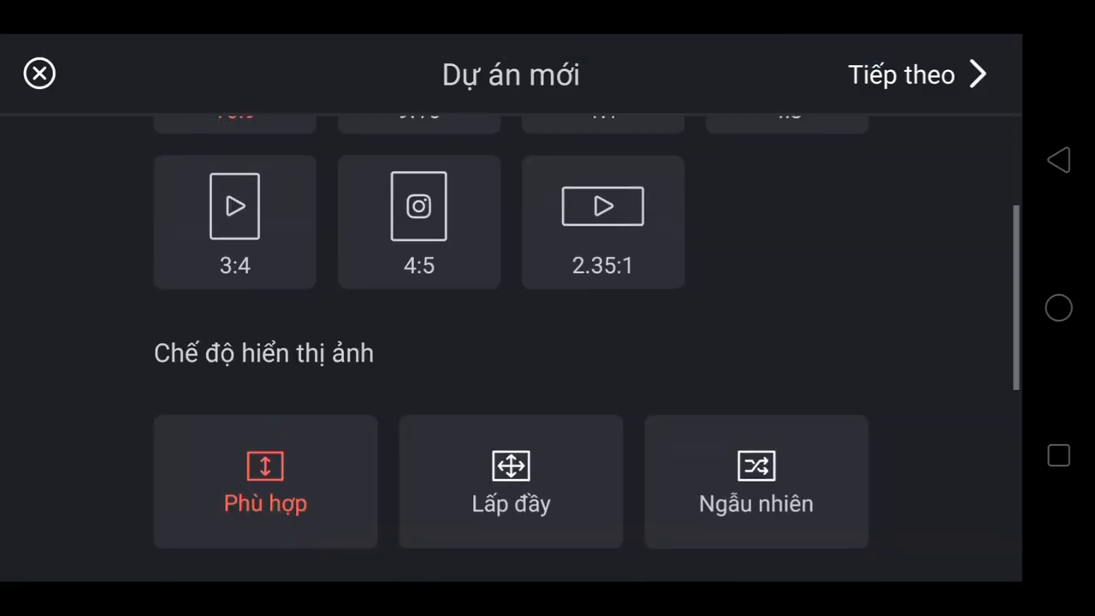
{"action": "scroll", "scroll_direction": "down", "scroll_amount": 3}
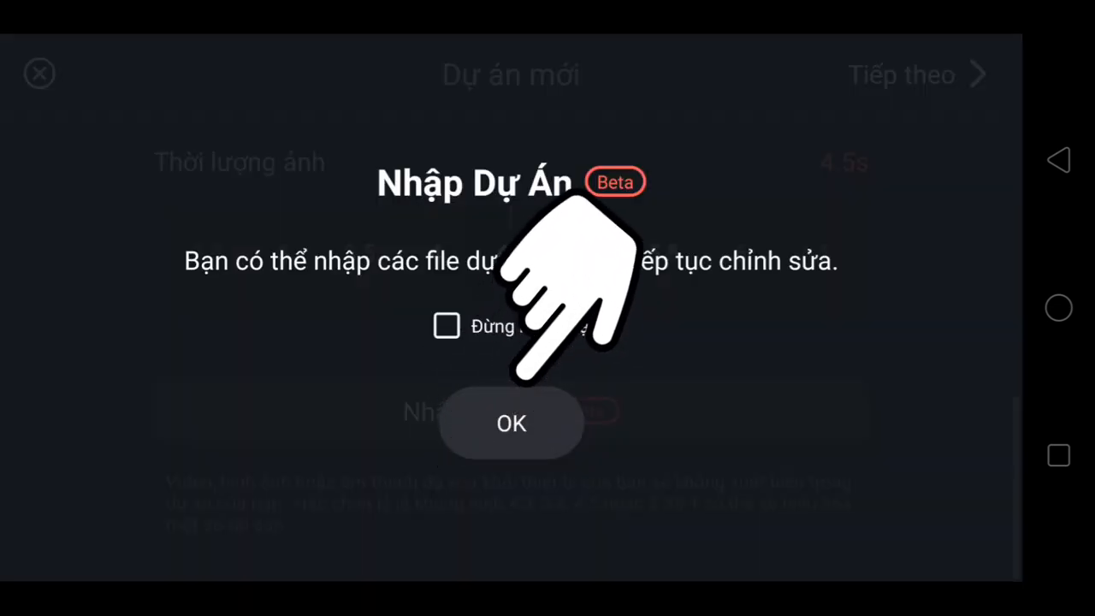
- Confirm the import notice and pick the template project from the Files app
{"action": "left_click", "coordinate": [511, 423]}
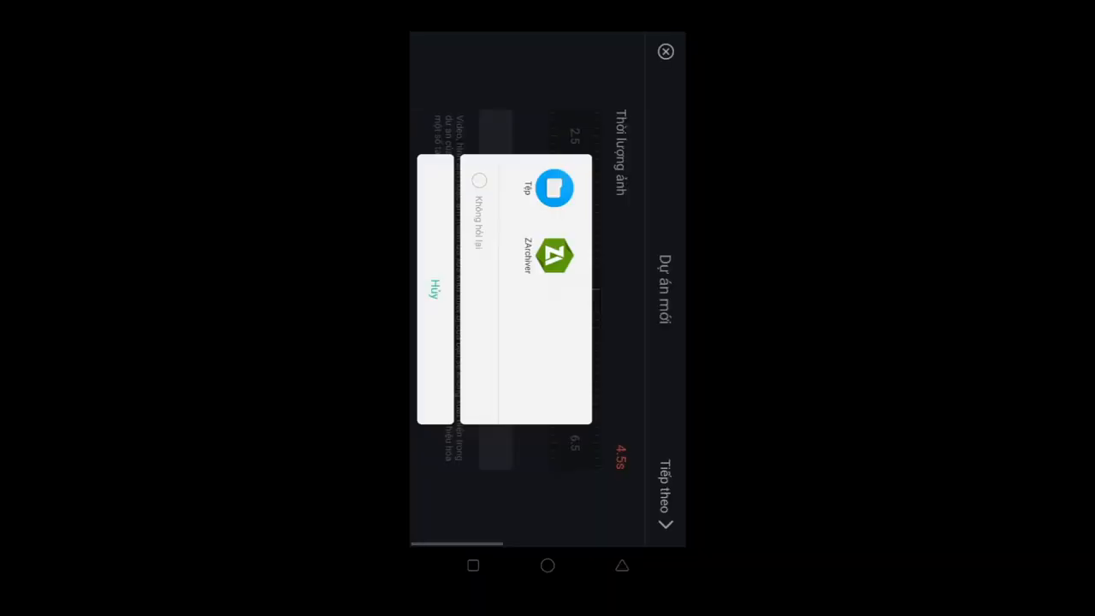
{"action": "left_click", "coordinate": [555, 188]}
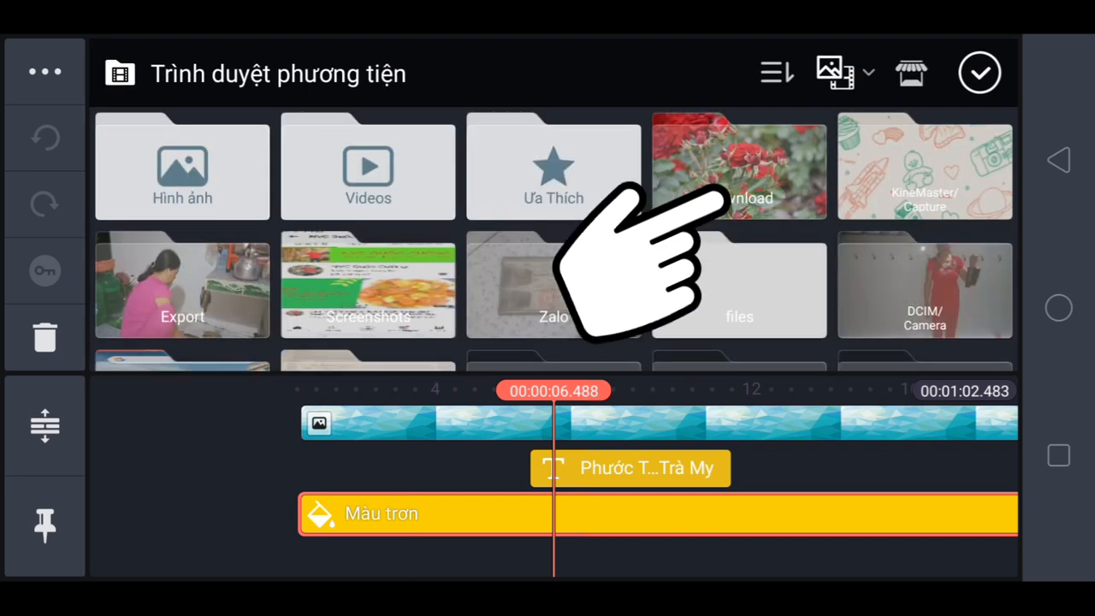
- Swap the solid-color placeholder for the red roses photo from Download
{"action": "left_click", "coordinate": [740, 166]}
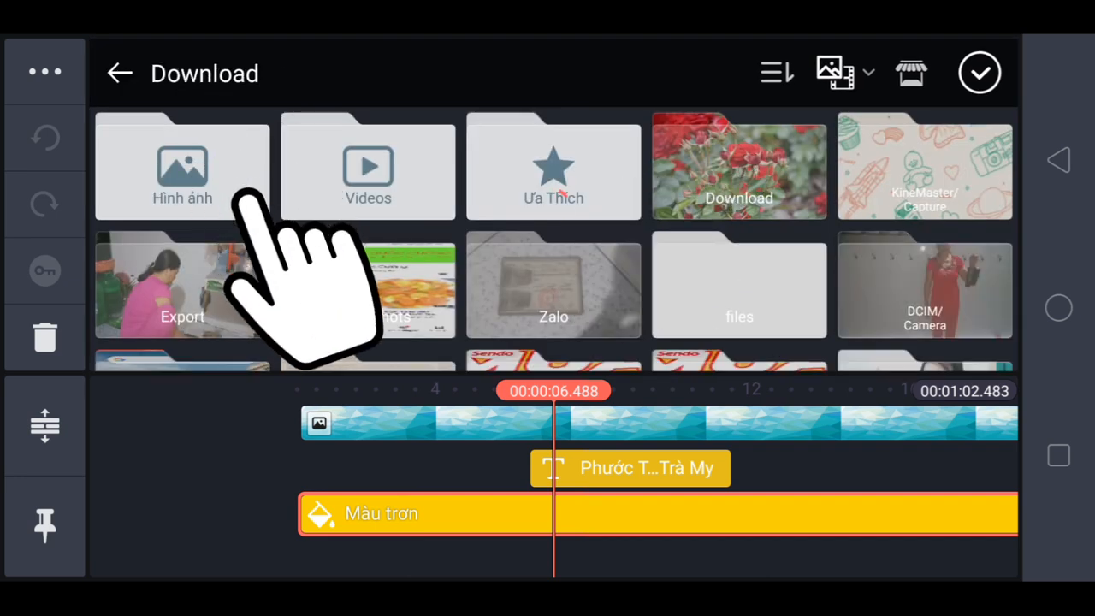
{"action": "left_click", "coordinate": [738, 167]}
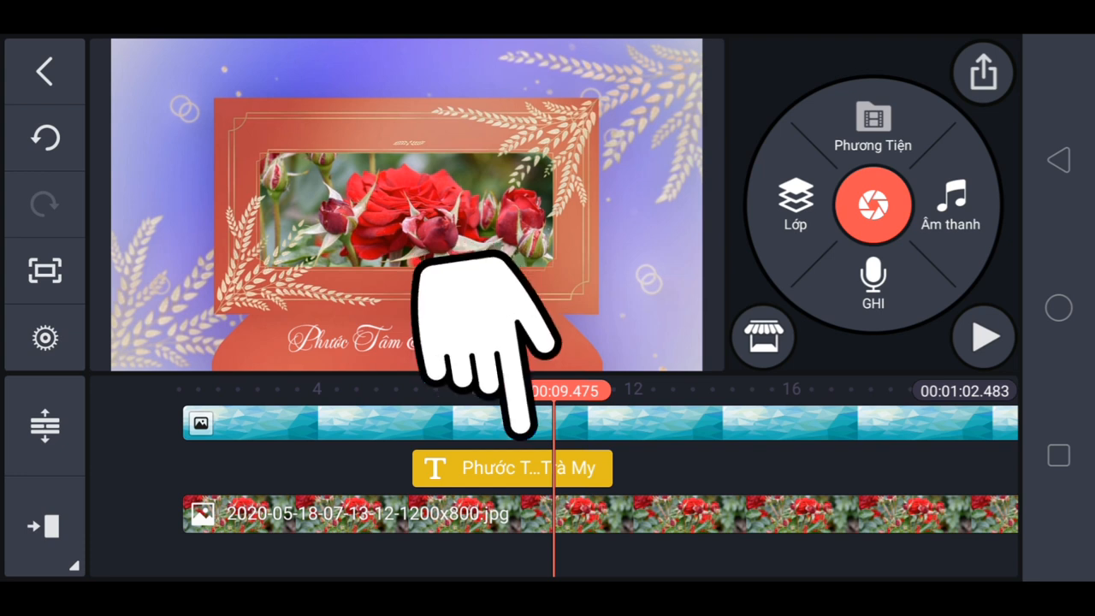
- Edit the opening names text to read 'Văn A & Thị B' and confirm
{"action": "left_click", "coordinate": [512, 468]}
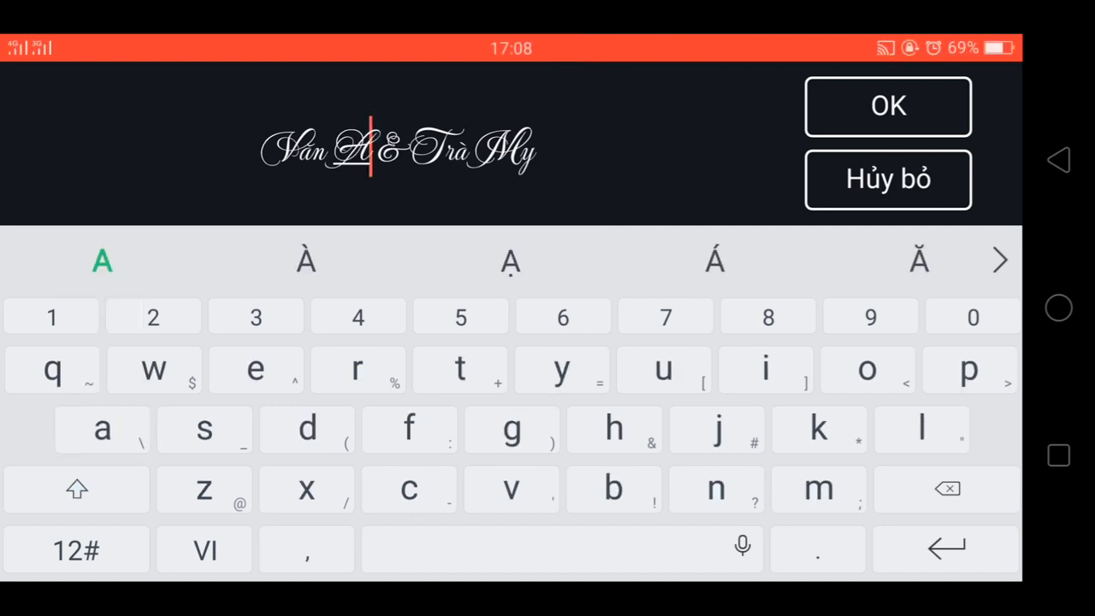
{"action": "left_click", "coordinate": [946, 489]}
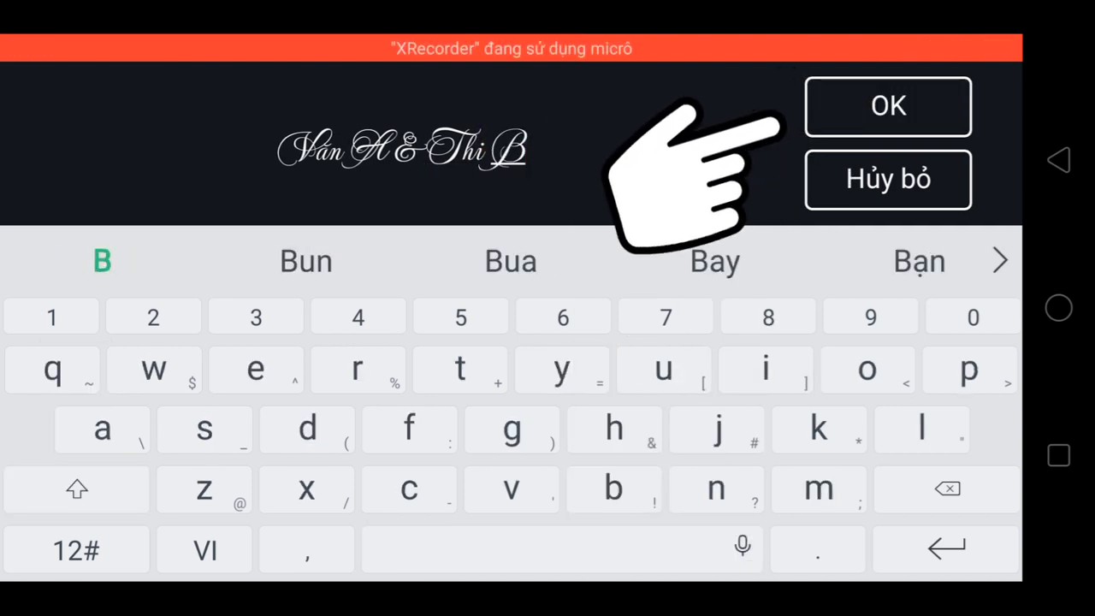
{"action": "left_click", "coordinate": [887, 106]}
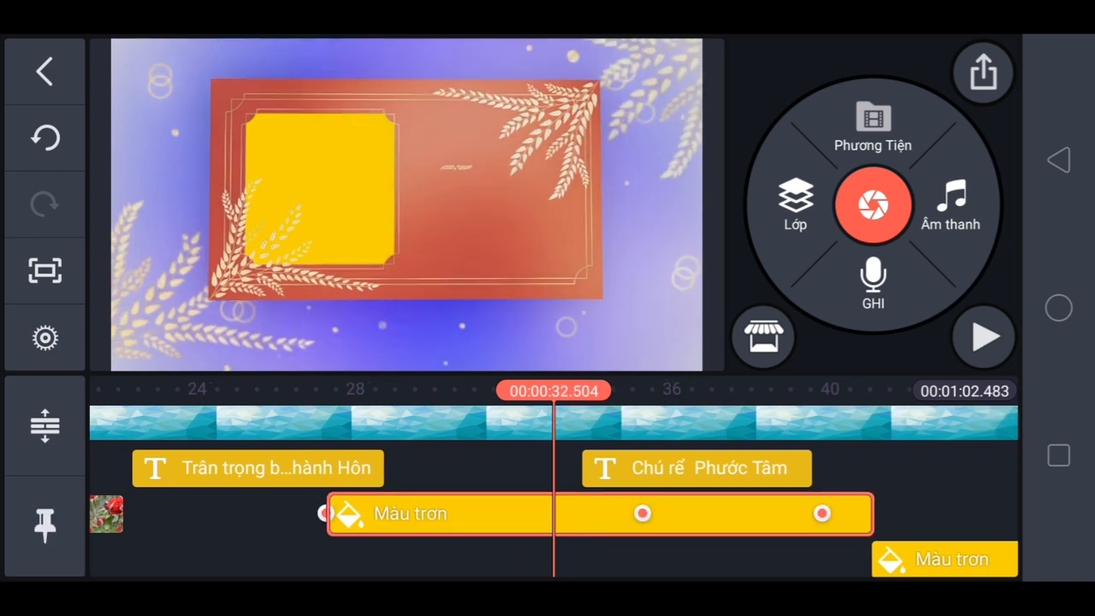
- Replace the yellow 'Màu trơn' placeholder beside the groom's caption with the pink rose photo
{"action": "left_click", "coordinate": [411, 514]}
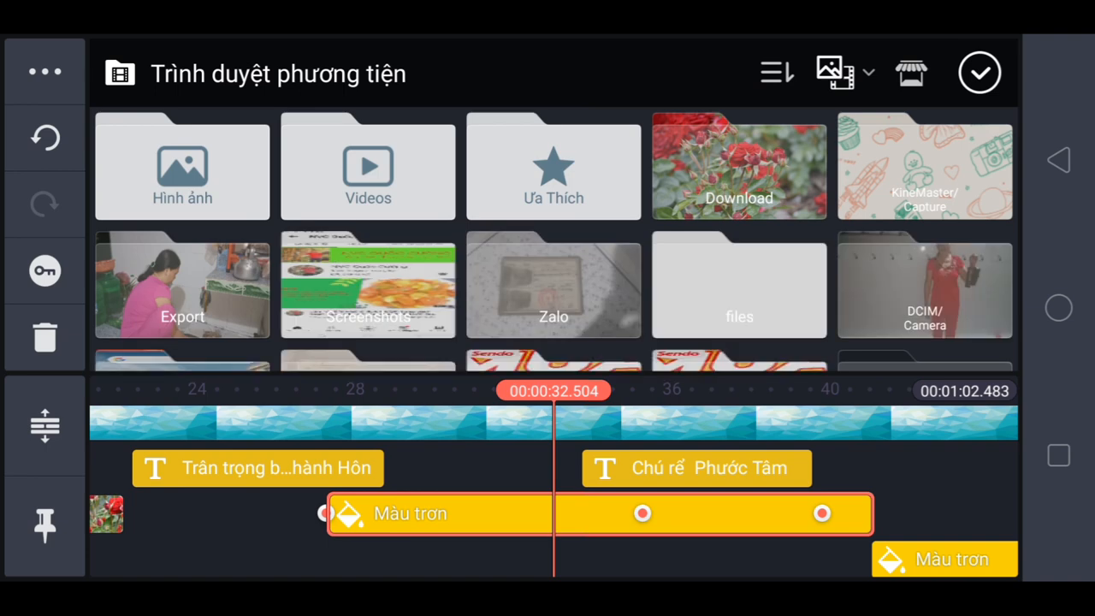
{"action": "left_click", "coordinate": [738, 165]}
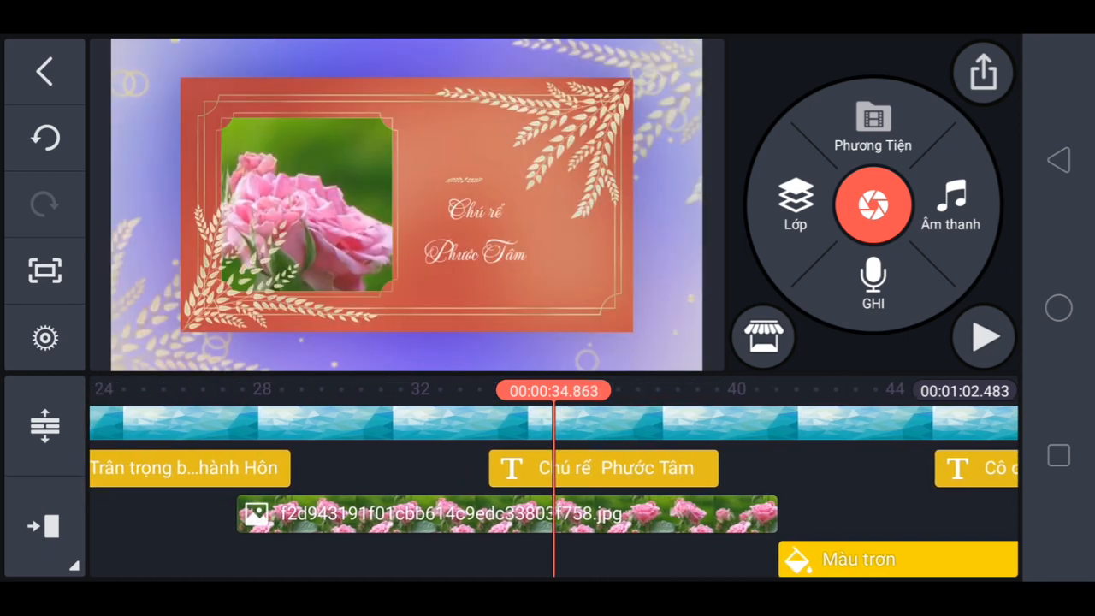
- Retype the groom's caption from 'Phước Tâm' to 'Chú rể Văn A' and confirm
{"action": "left_click", "coordinate": [603, 468]}
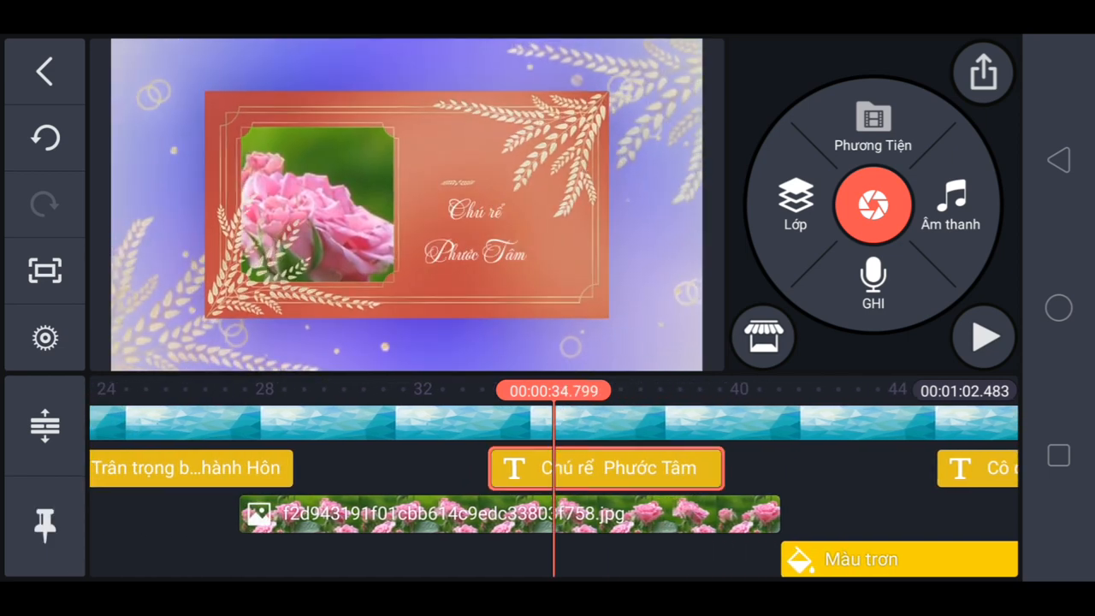
{"action": "left_click", "coordinate": [604, 468]}
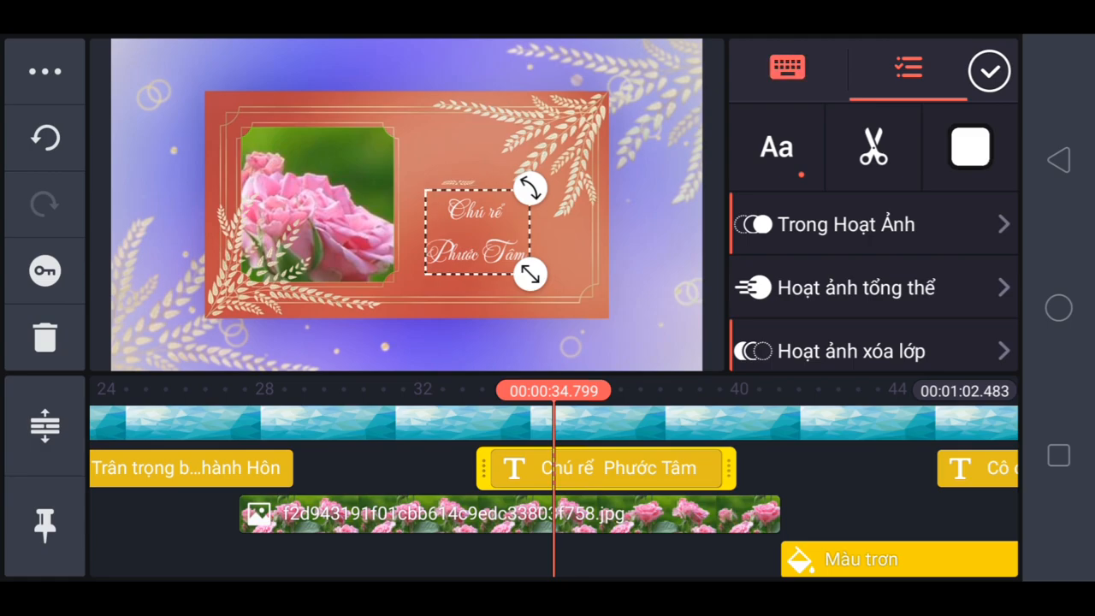
{"action": "double_click", "coordinate": [476, 231]}
{"action": "type", "text": "Văn Điền A"}
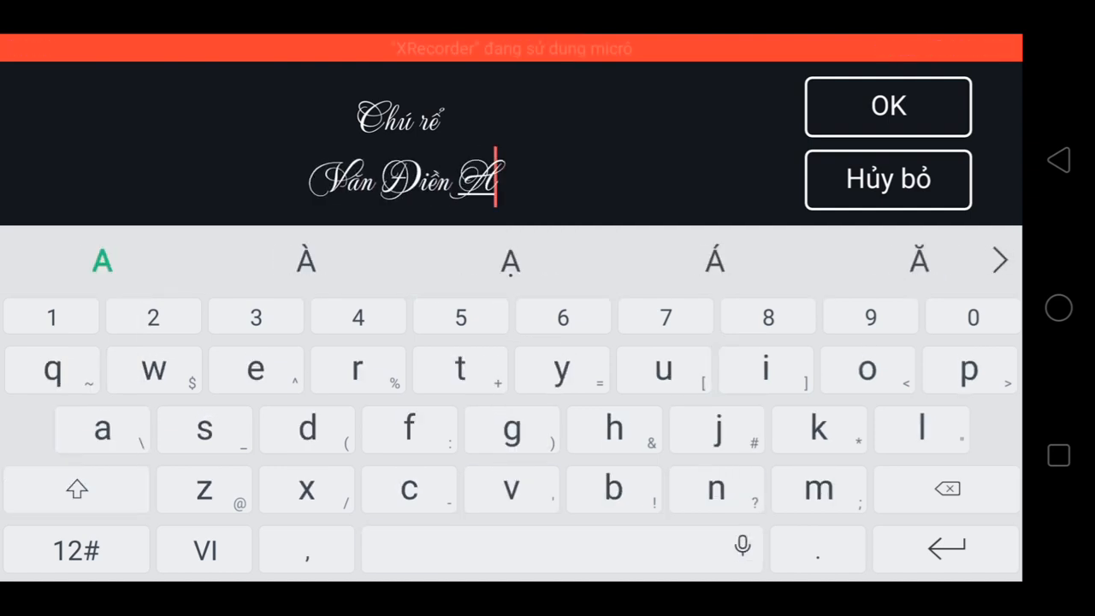
{"action": "left_click", "coordinate": [944, 488]}
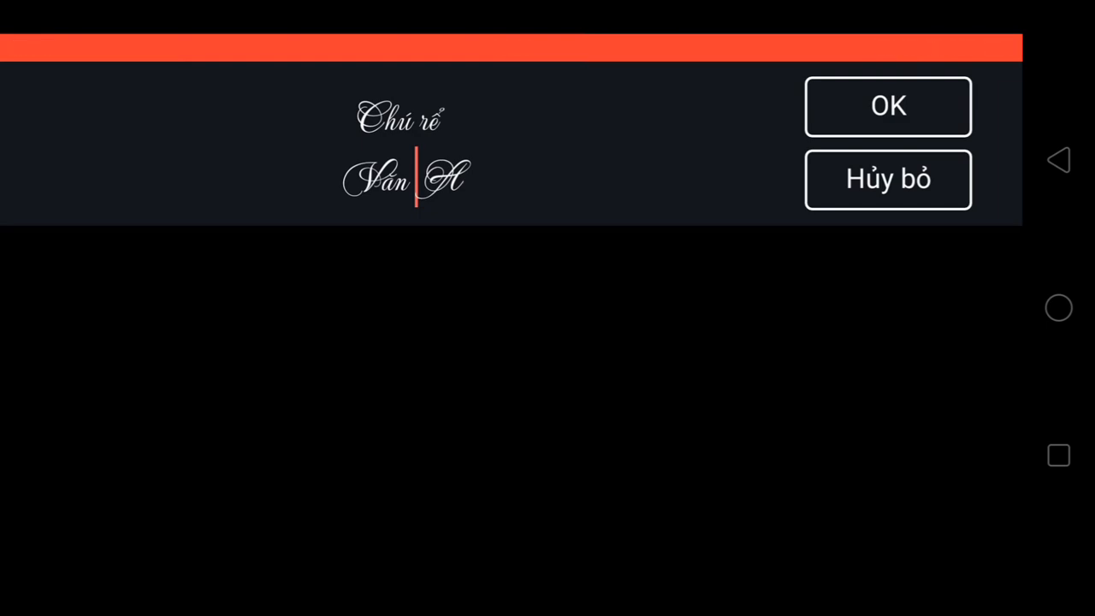
{"action": "left_click", "coordinate": [888, 106]}
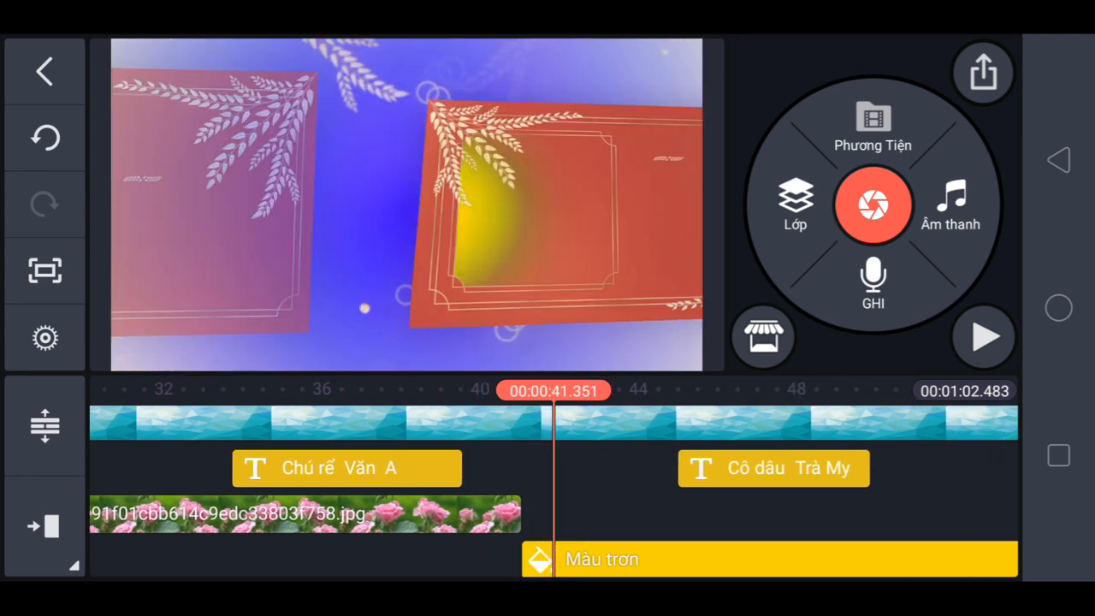
- Rename the bride's caption to 'Cô dâu Thị B' and enlarge it slightly
{"action": "left_click", "coordinate": [770, 559]}
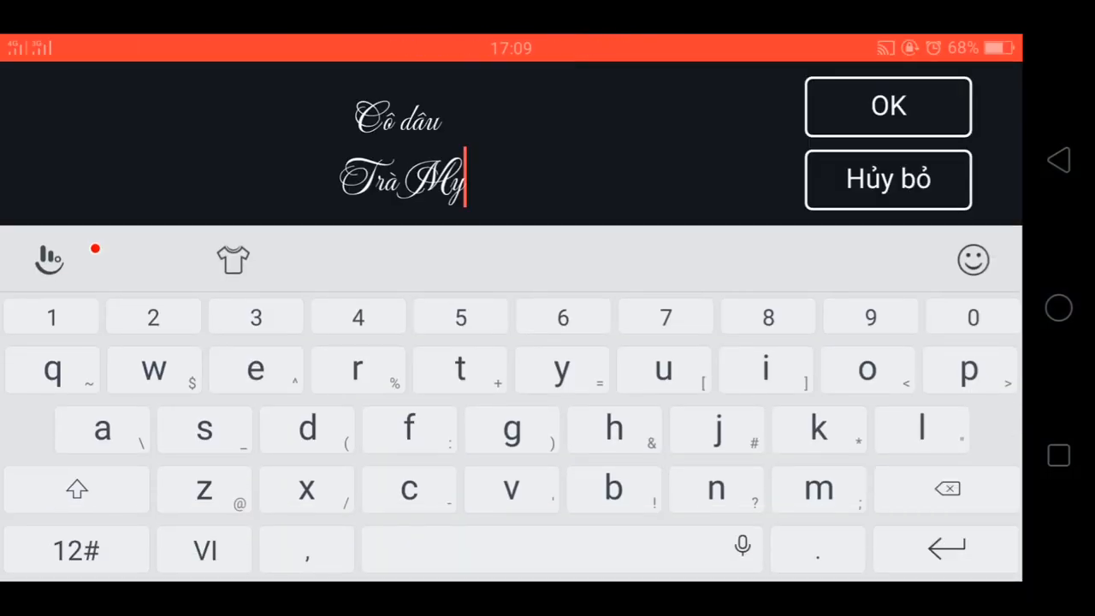
{"action": "left_click", "coordinate": [614, 428]}
{"action": "type", "text": "Thị B"}
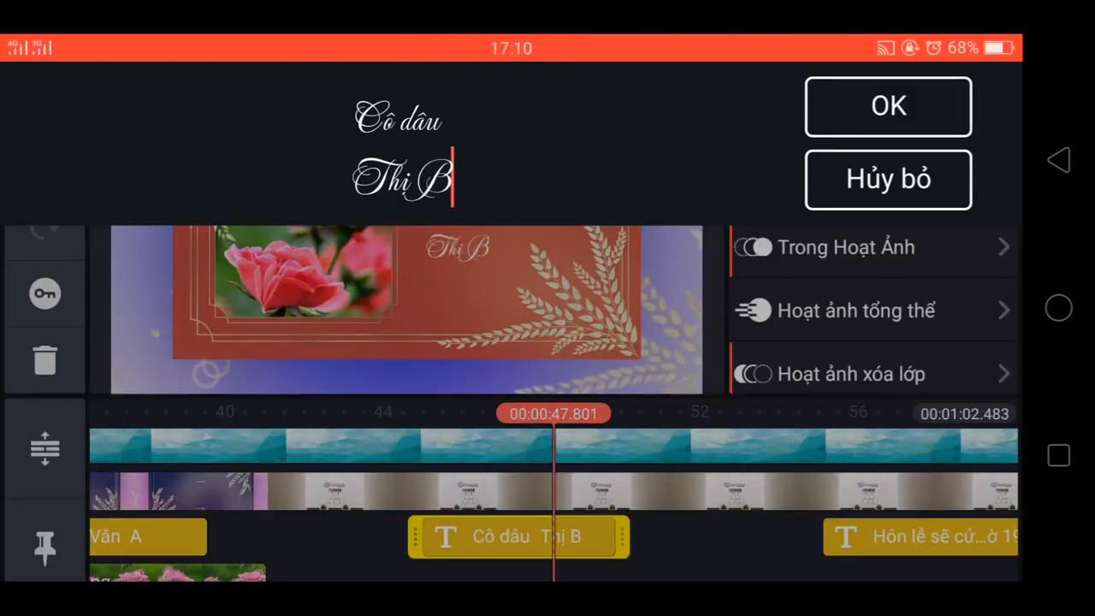
{"action": "left_click", "coordinate": [888, 106]}
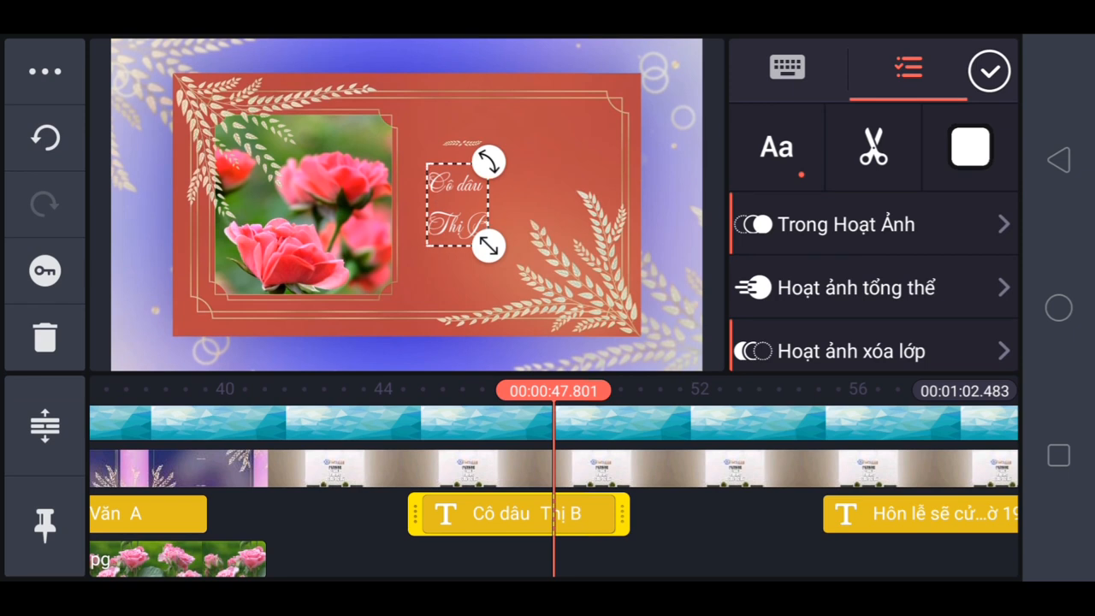
{"action": "left_click_drag", "start_coordinate": [458, 205], "coordinate": [457, 184]}
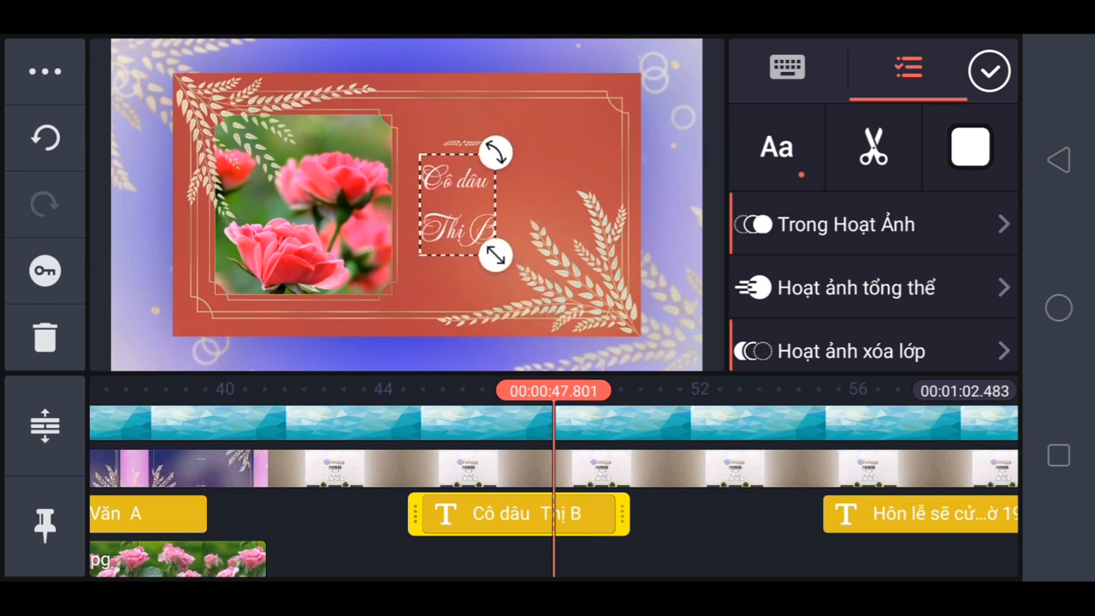
{"action": "left_click", "coordinate": [989, 70]}
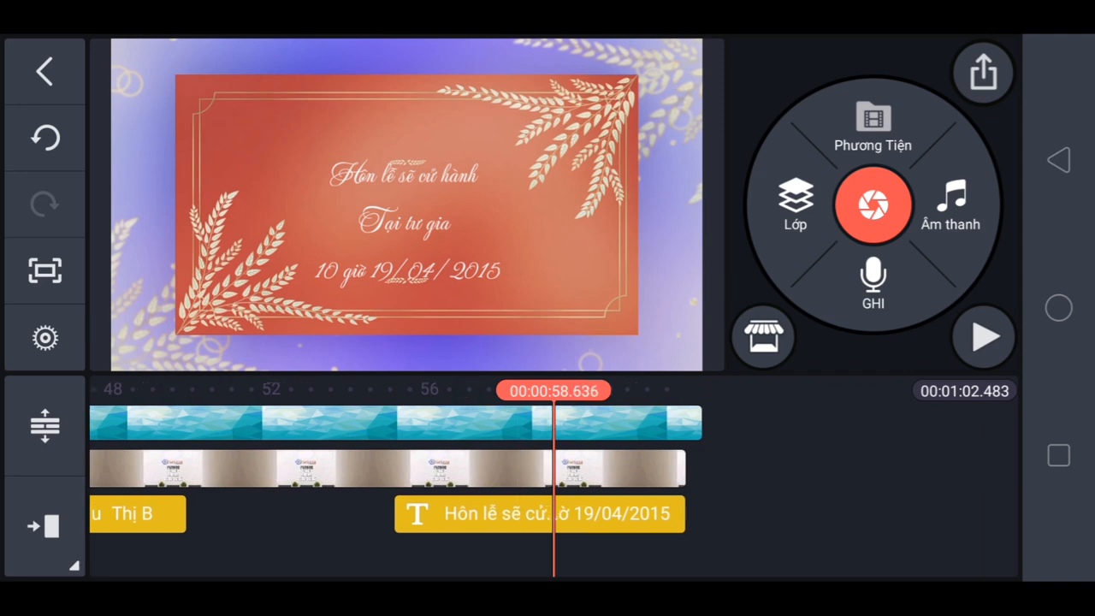
- Change the Hôn lễ date line to '23h 22/1/2025', then play the project from the start
{"action": "left_click", "coordinate": [539, 514]}
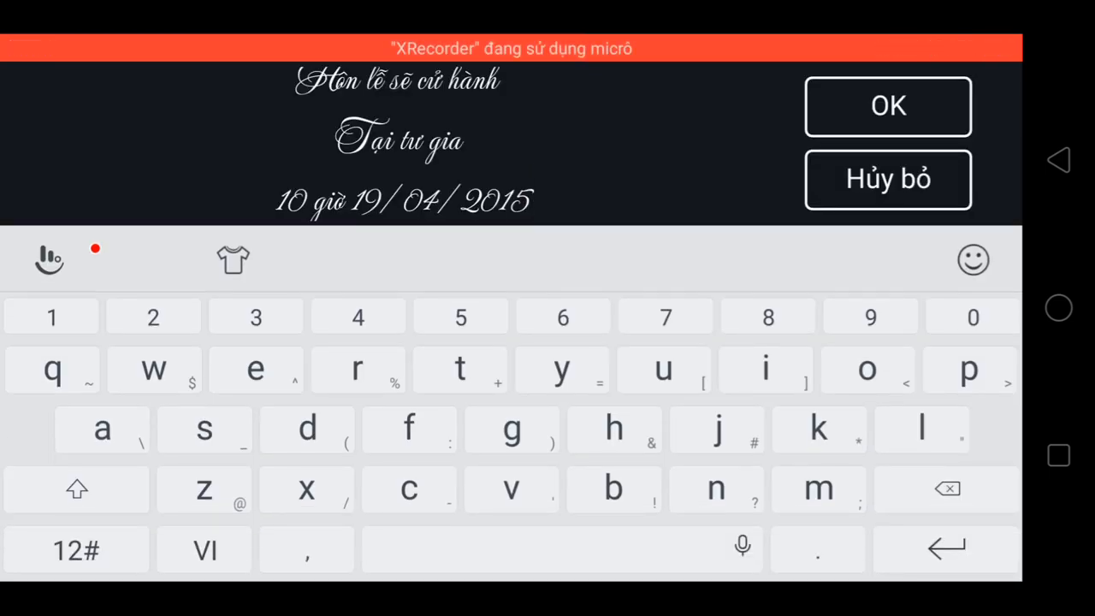
{"action": "left_click", "coordinate": [946, 489]}
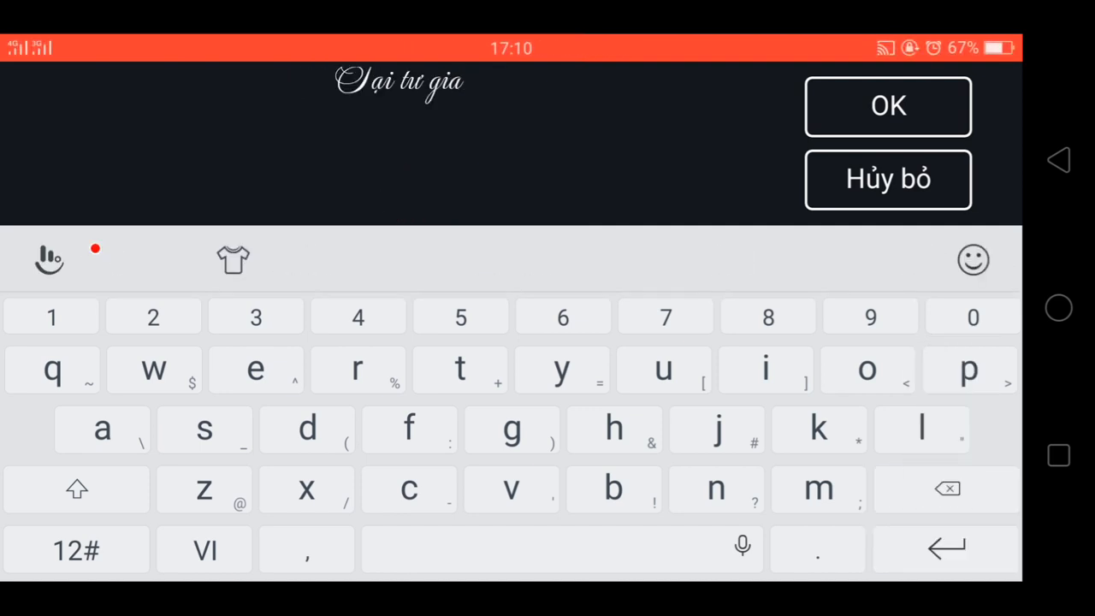
{"action": "type", "text": "23"}
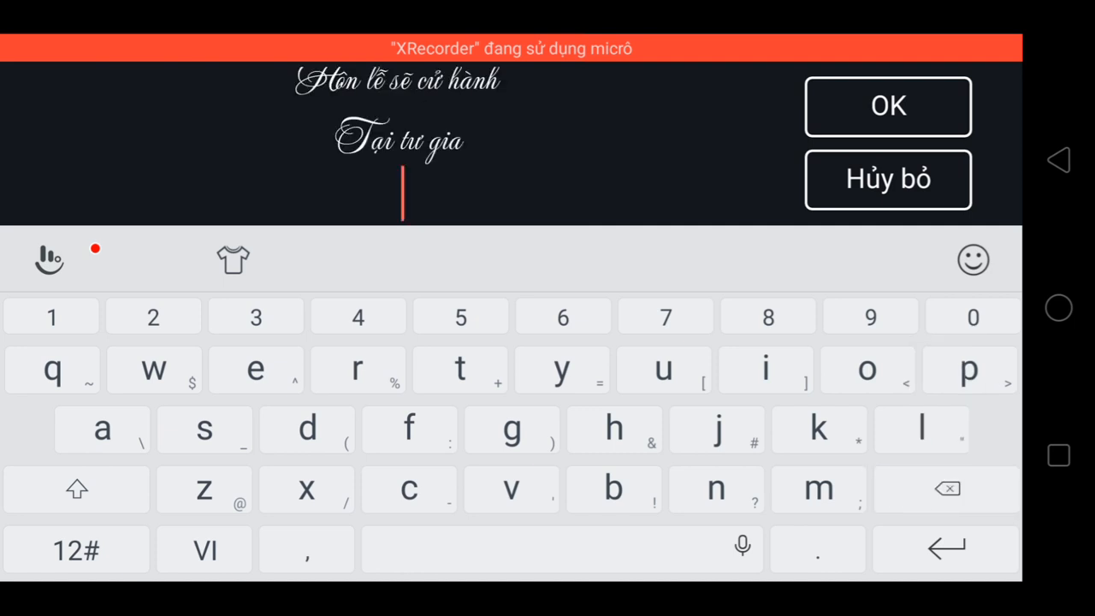
{"action": "type", "text": "23h"}
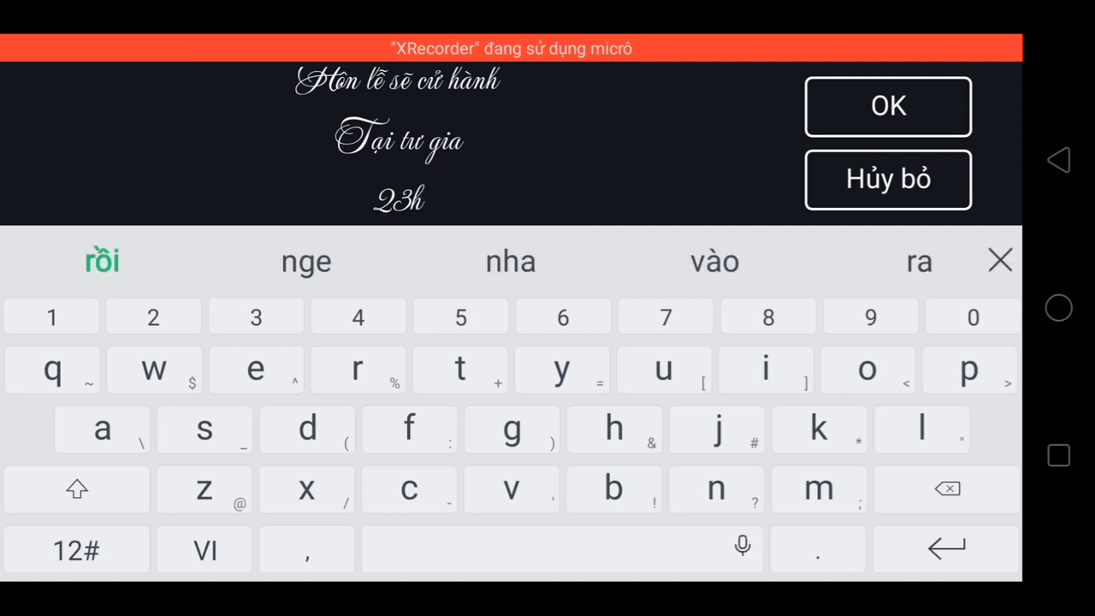
{"action": "type", "text": "22"}
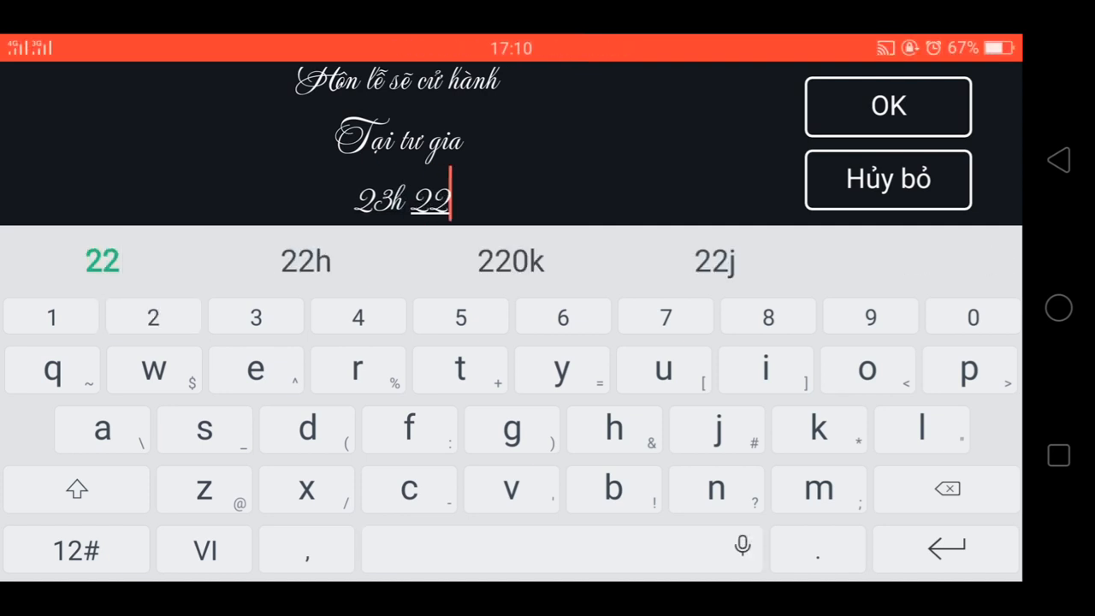
{"action": "left_click", "coordinate": [946, 489]}
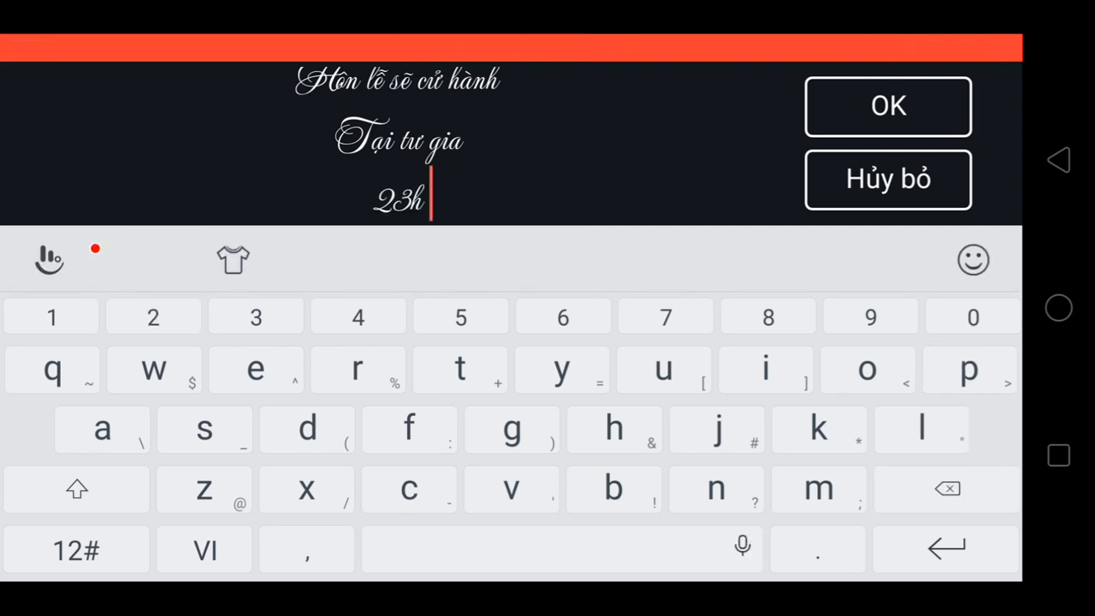
{"action": "type", "text": "22/"}
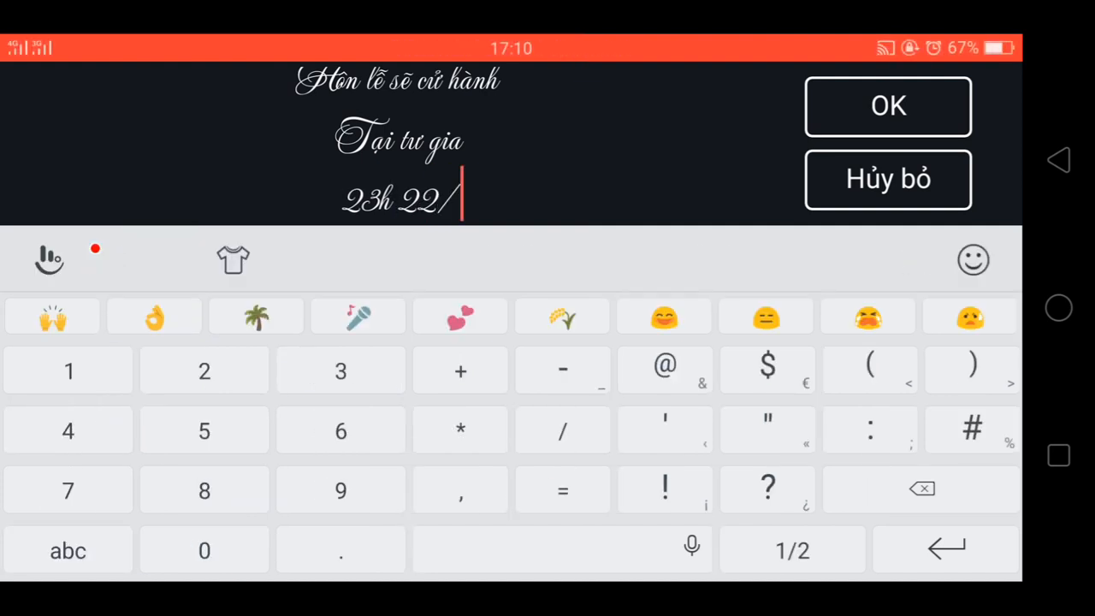
{"action": "left_click", "coordinate": [67, 369]}
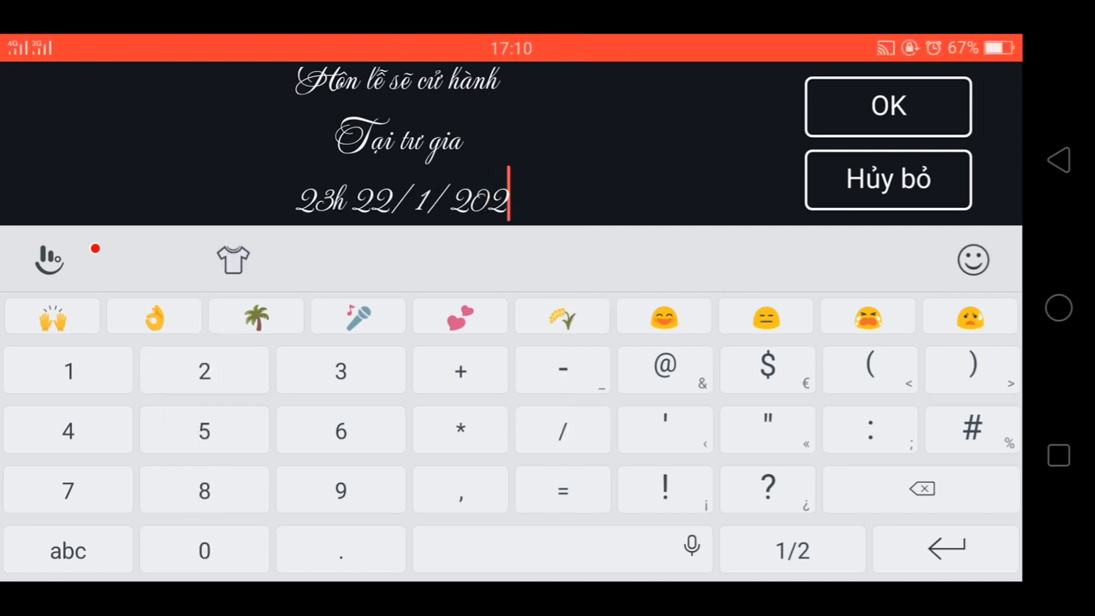
{"action": "type", "text": "5"}
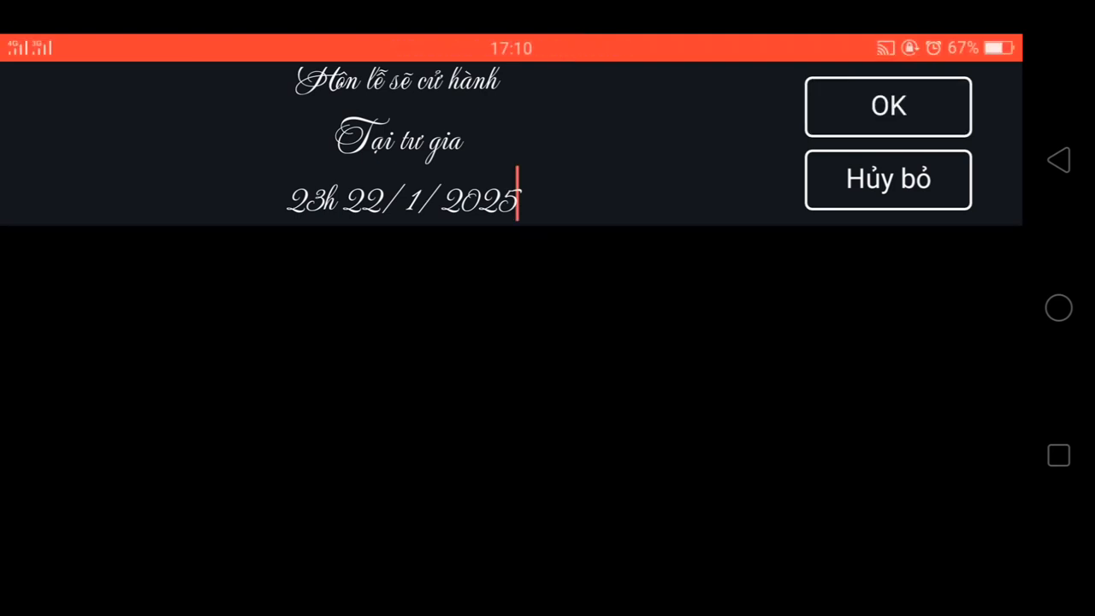
{"action": "left_click", "coordinate": [887, 106]}
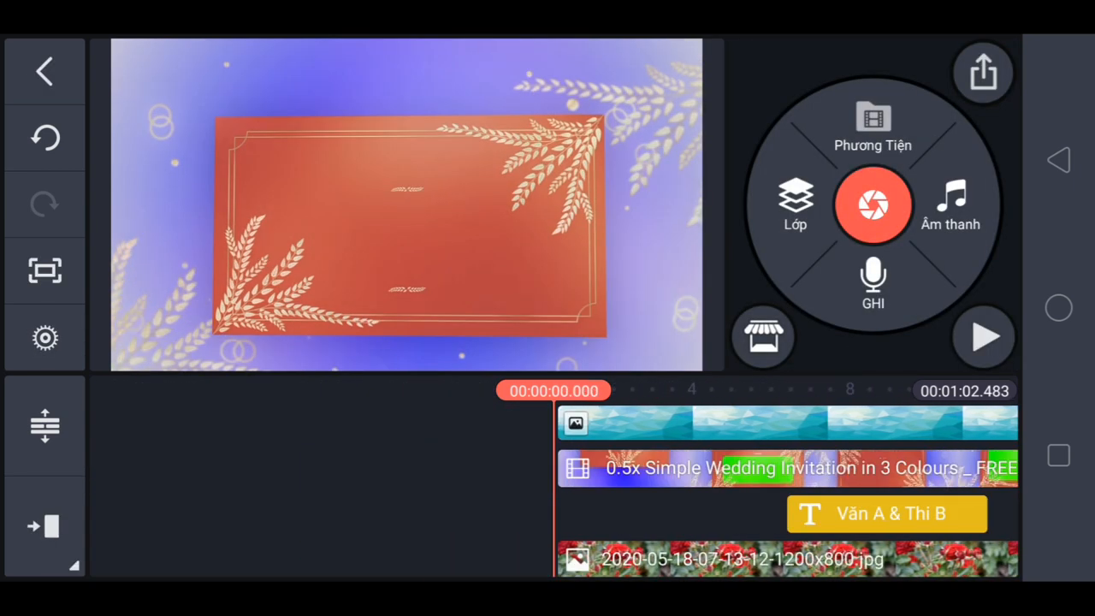
{"action": "left_click", "coordinate": [985, 336]}
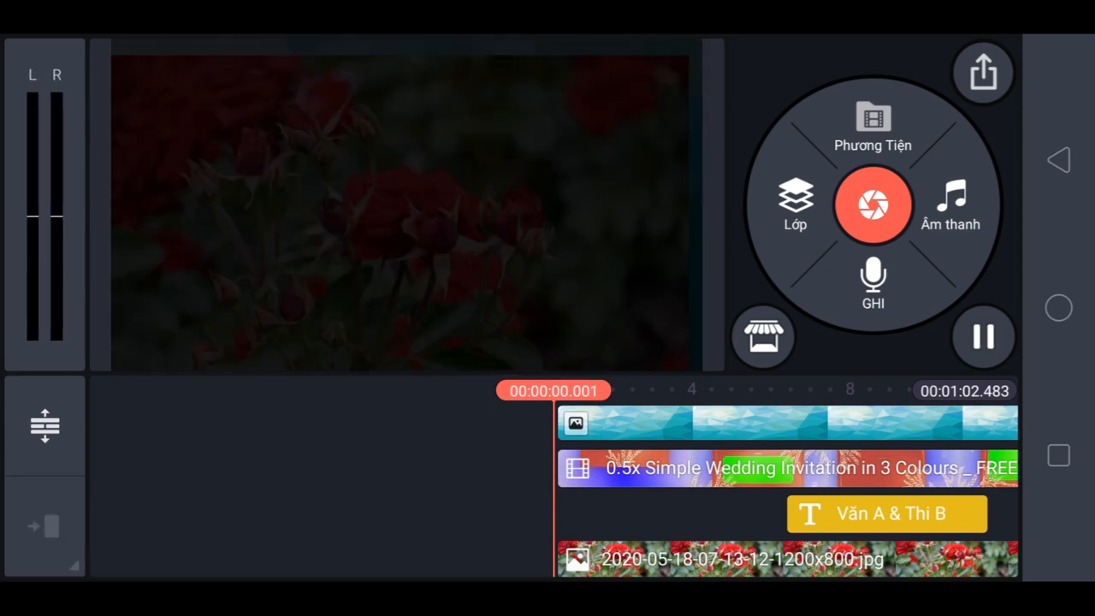